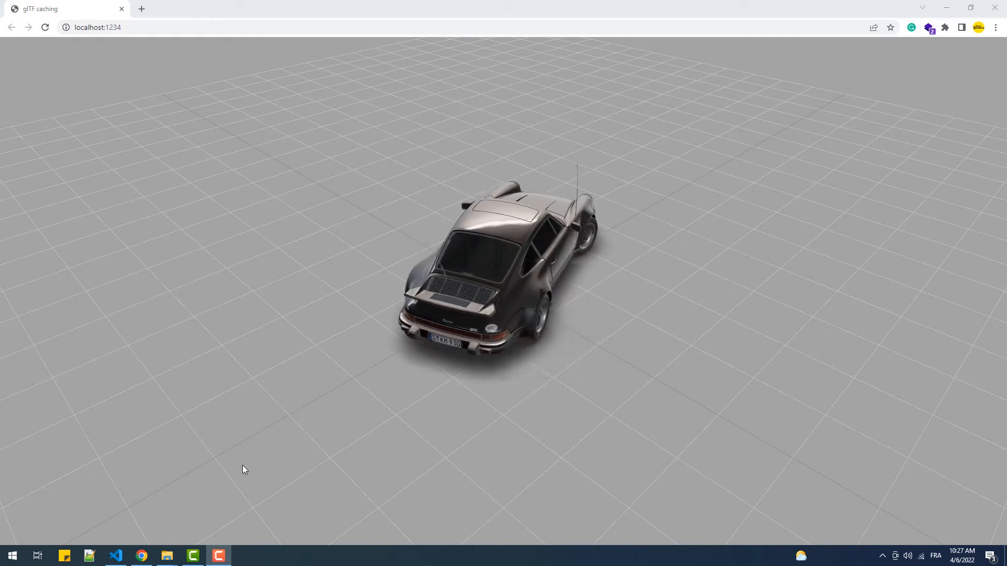
- Bring up Visual Studio Code with scripts.js and the running Parcel server
{"action": "left_click", "coordinate": [115, 556]}
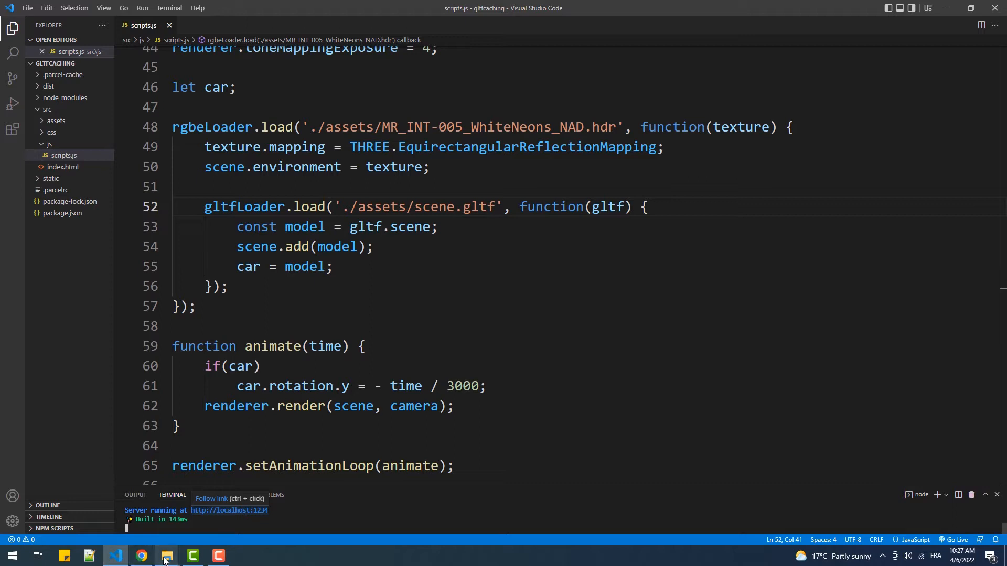
- Navigate into the gltfcaching project's static folder
{"action": "left_click", "coordinate": [167, 556]}
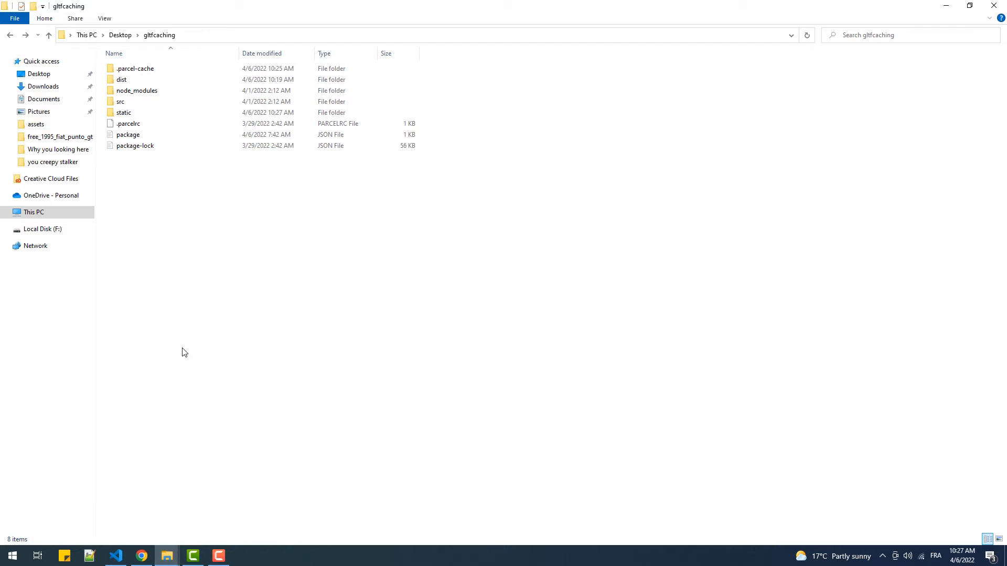
{"action": "double_click", "coordinate": [126, 112]}
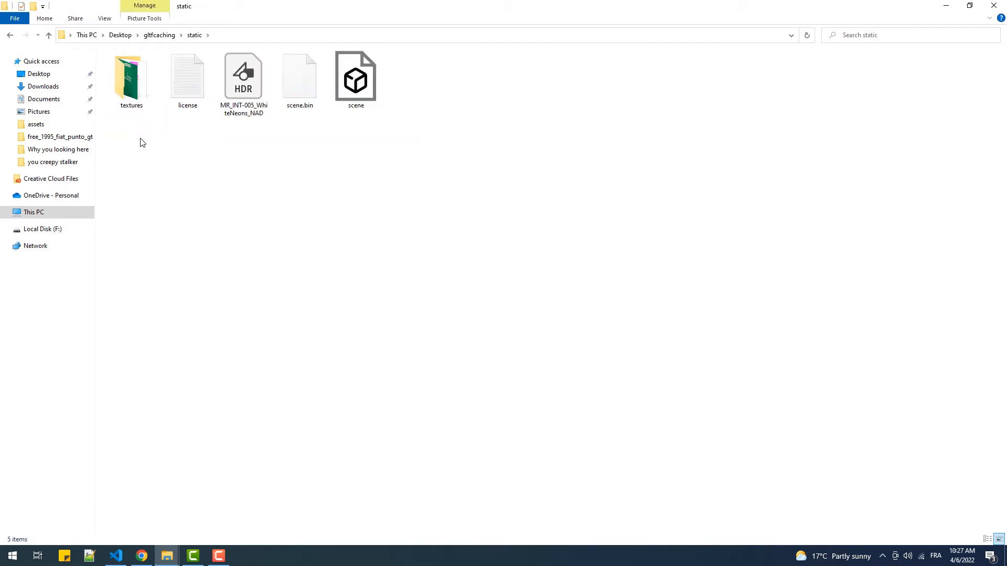
{"action": "left_click", "coordinate": [8, 36]}
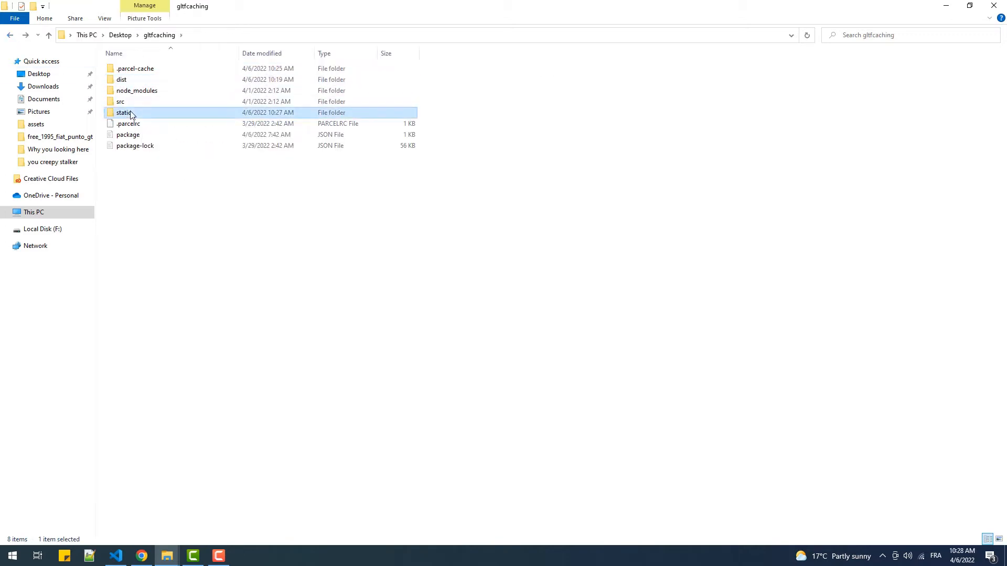
{"action": "double_click", "coordinate": [121, 112]}
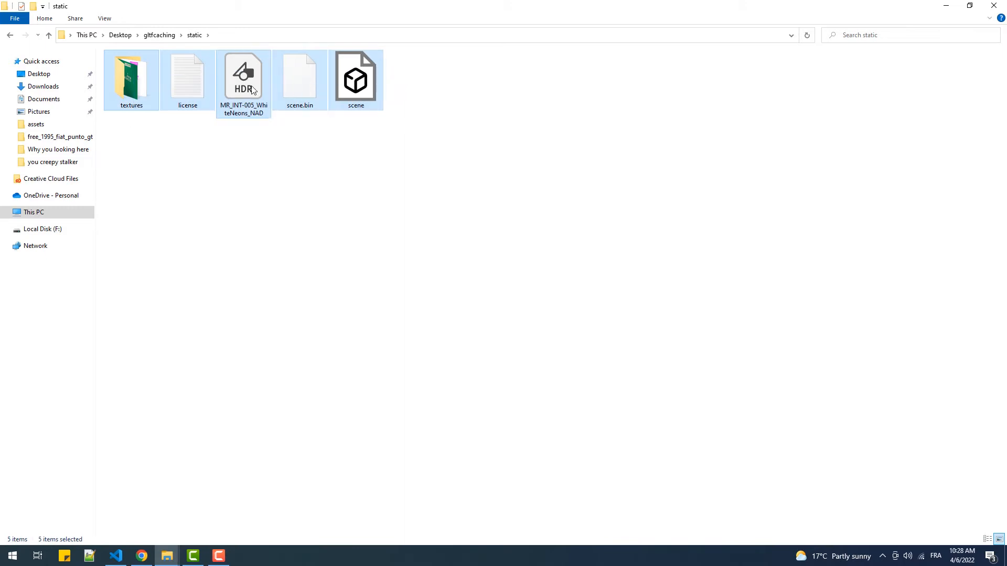
- Permanently delete textures, license, scene.bin and scene, keeping the HDR file
{"action": "key", "text": "Delete"}
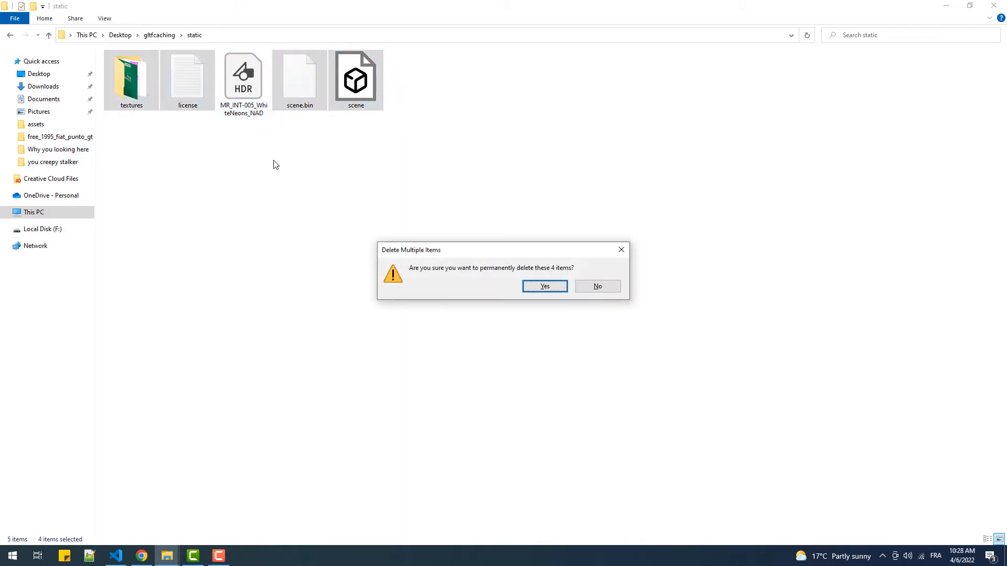
{"action": "left_click", "coordinate": [545, 285]}
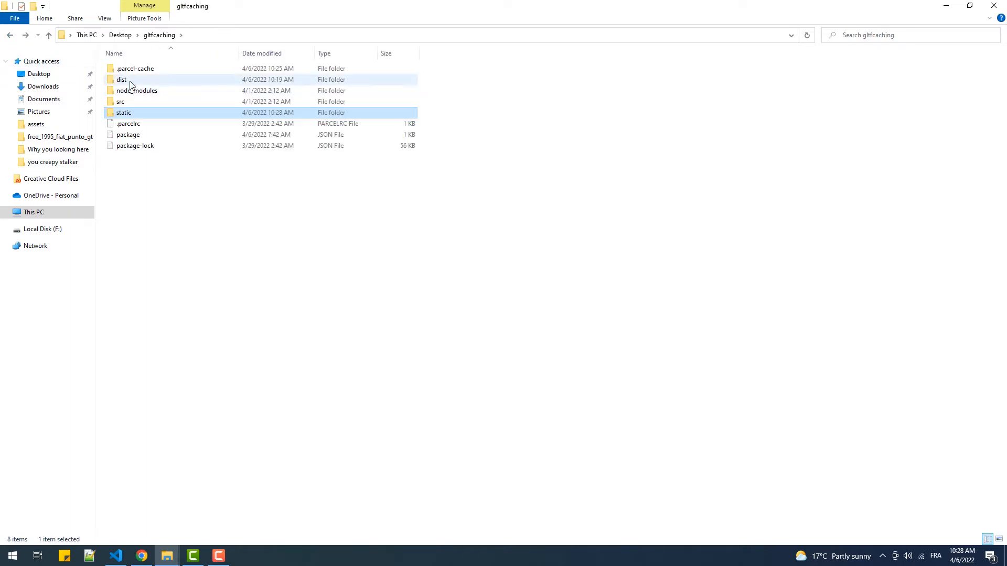
- Clear the old model files from dist's assets folder, keeping the HDR
{"action": "double_click", "coordinate": [122, 80]}
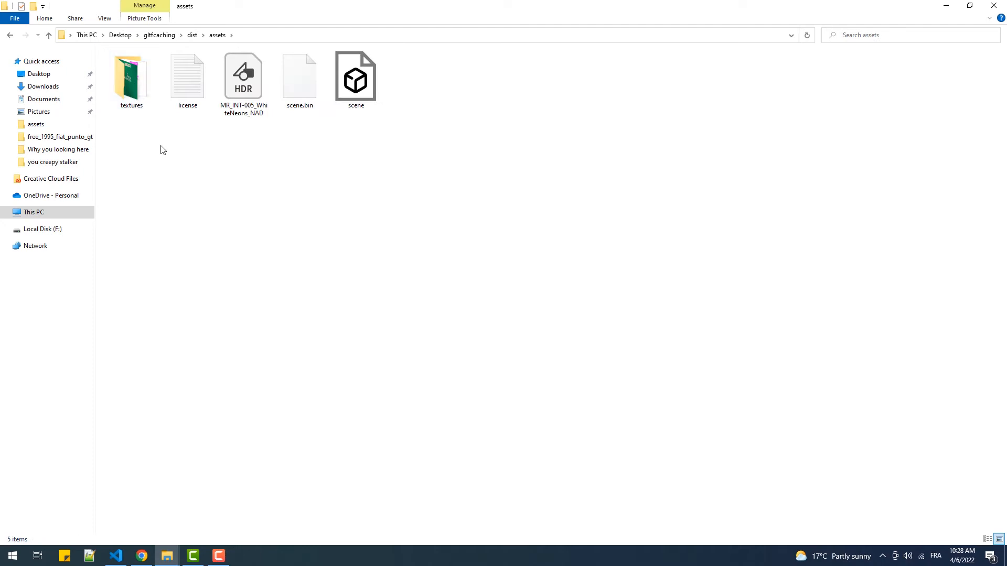
{"action": "key", "text": "ctrl+a"}
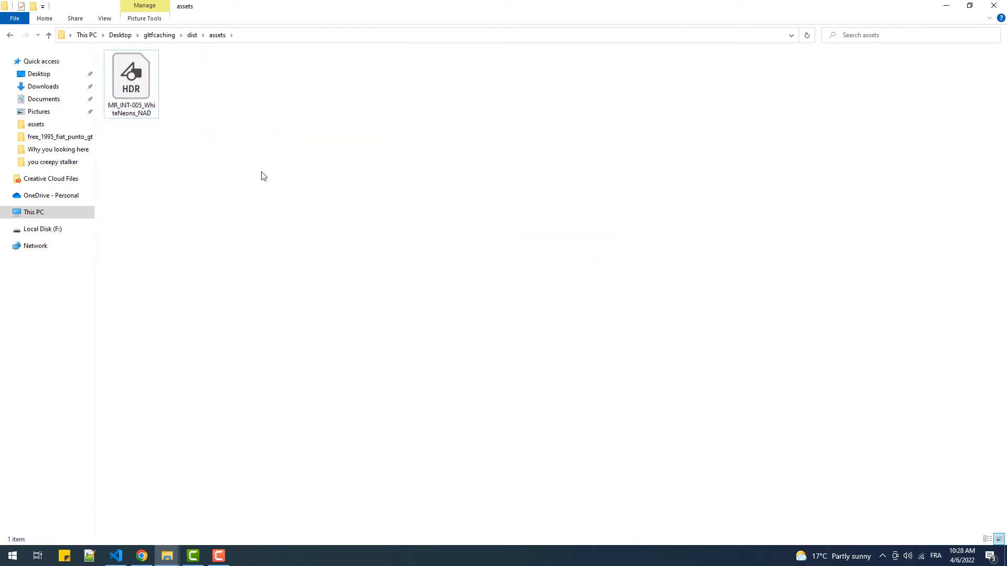
{"action": "mouse_move", "coordinate": [167, 556]}
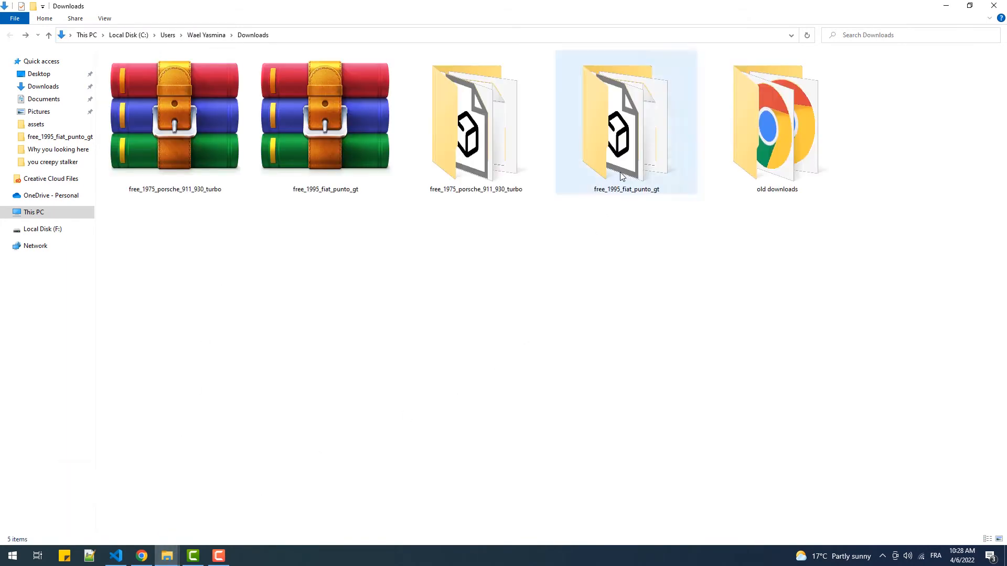
- Go to the downloaded free_1995_fiat_punto_gt folder and show the open windows
{"action": "double_click", "coordinate": [618, 126]}
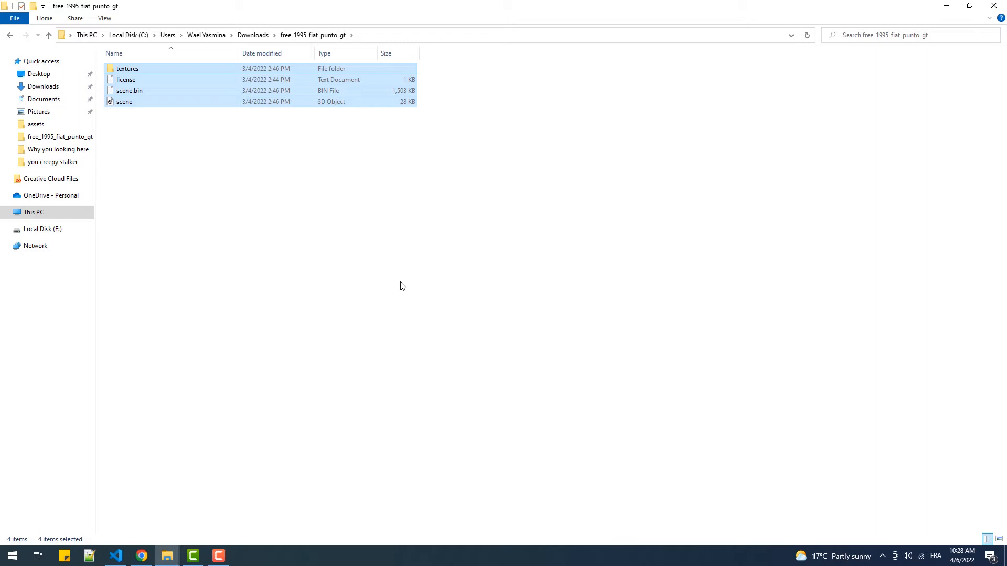
{"action": "mouse_move", "coordinate": [166, 556]}
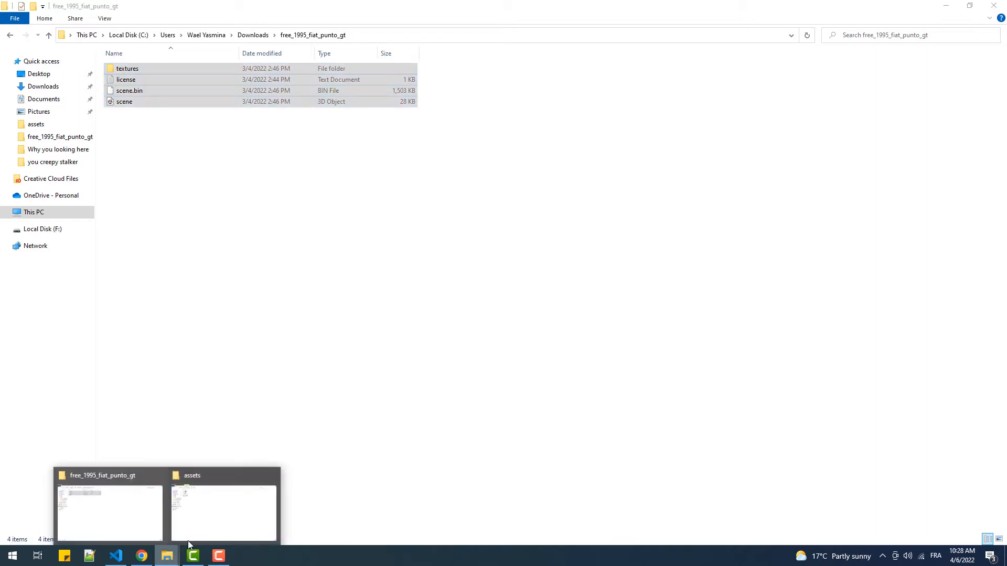
{"action": "left_click", "coordinate": [223, 514]}
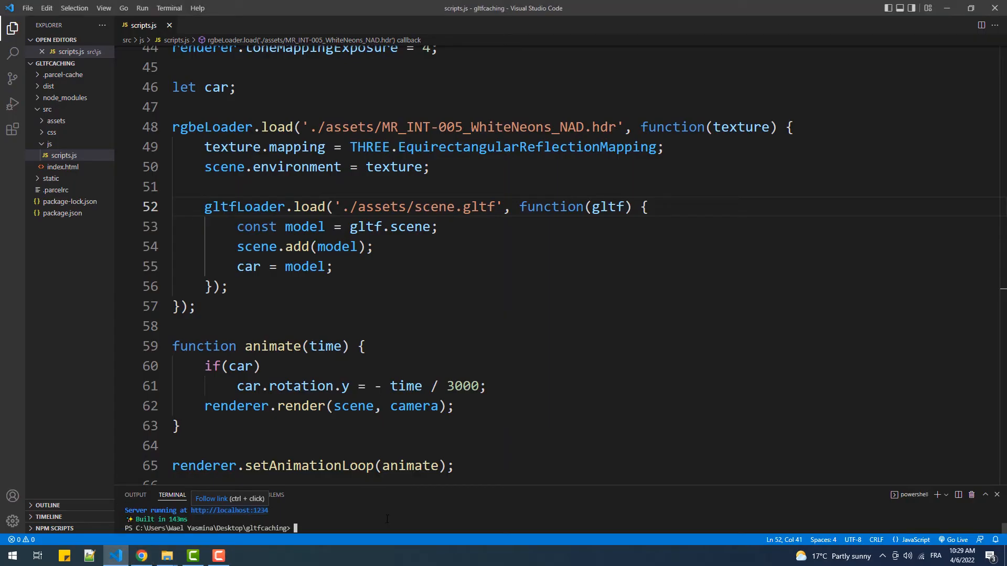
- Run parcel ./src/index.html and orbit around the car in the viewer
{"action": "type", "text": "parcel ./src/index.html"}
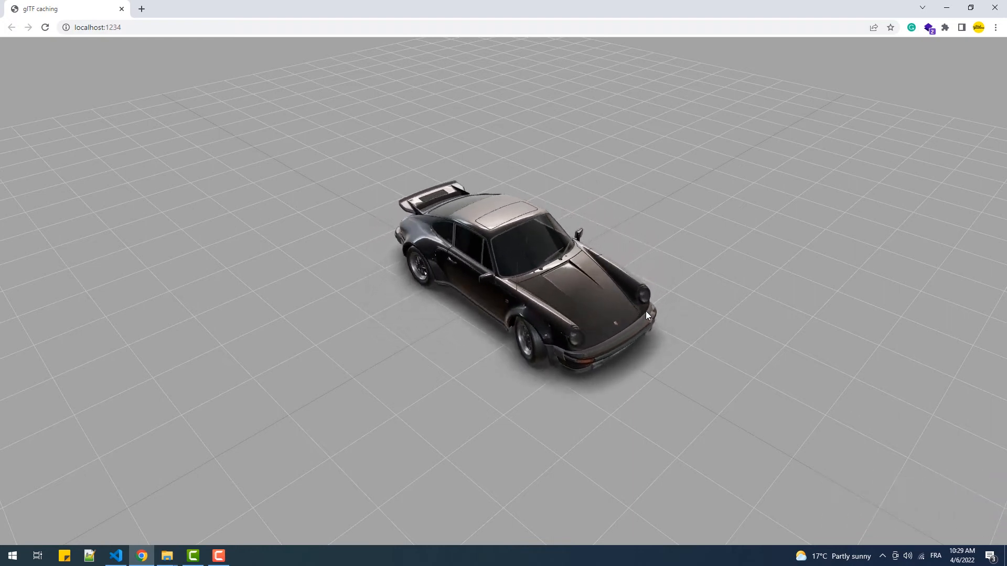
{"action": "left_click_drag", "start_coordinate": [647, 316], "coordinate": [514, 385]}
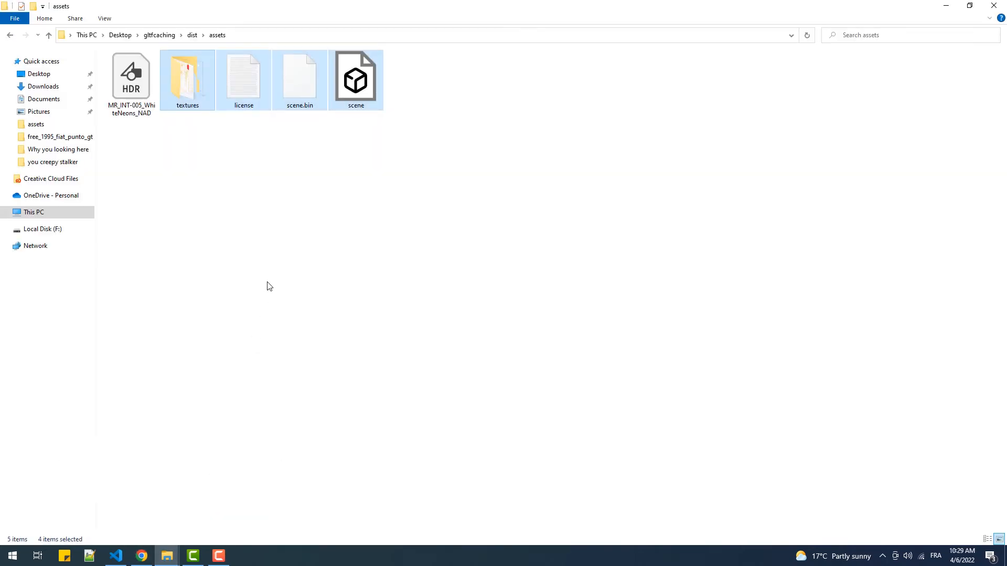
- Create a YELLOW CAR folder in dist's assets for the Fiat files and return to the code
{"action": "right_click", "coordinate": [268, 286]}
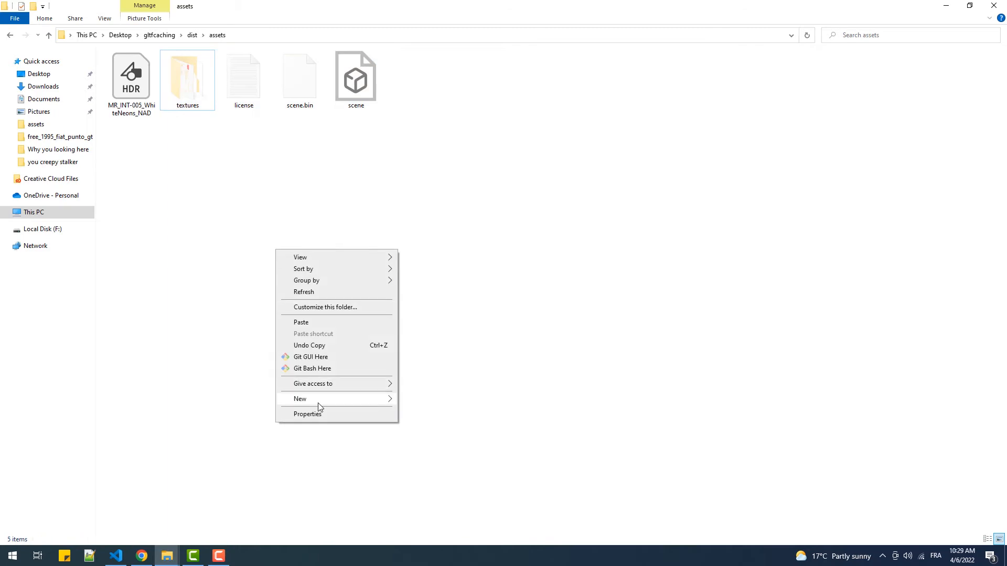
{"action": "left_click", "coordinate": [300, 399]}
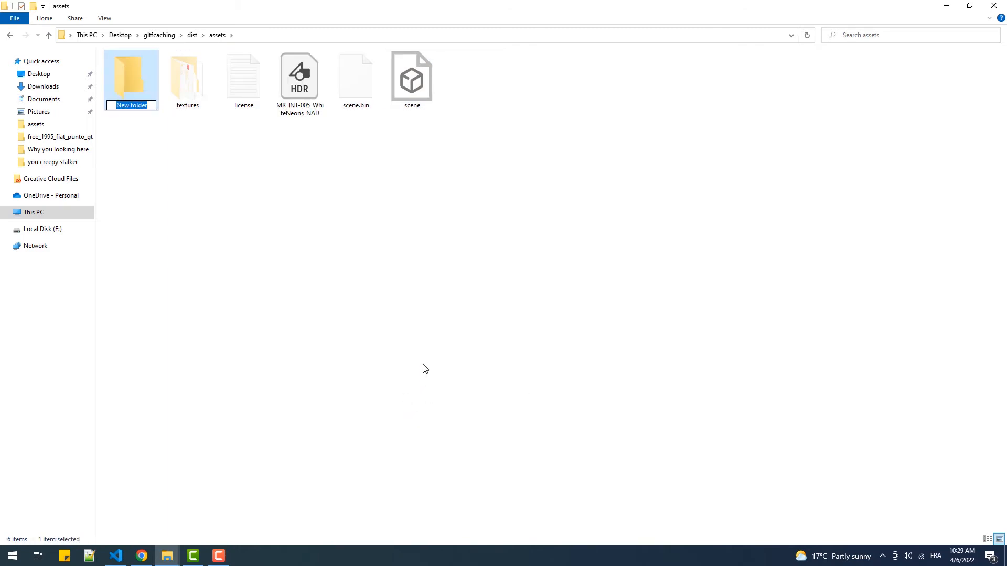
{"action": "type", "text": "YELLOW CAR"}
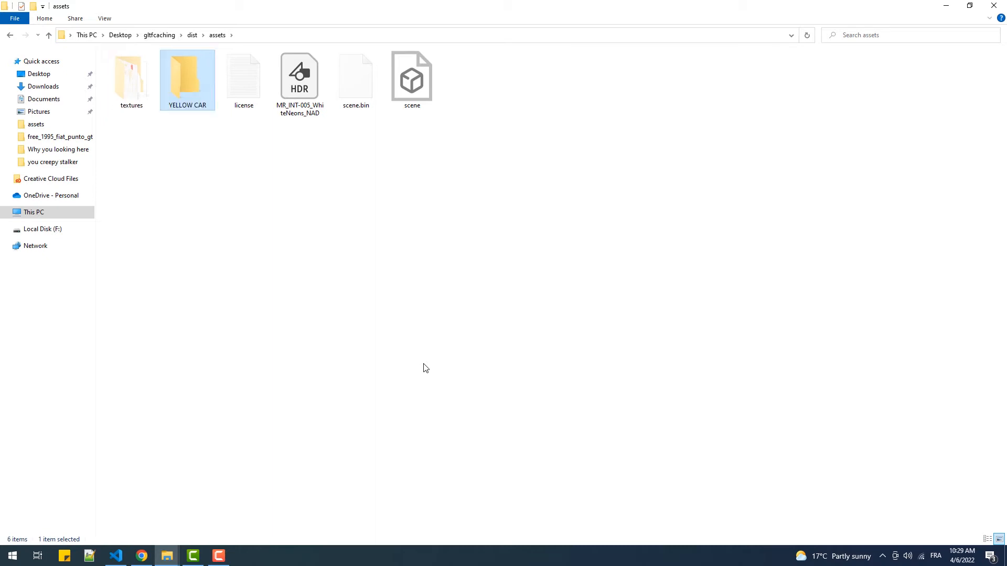
{"action": "double_click", "coordinate": [187, 78]}
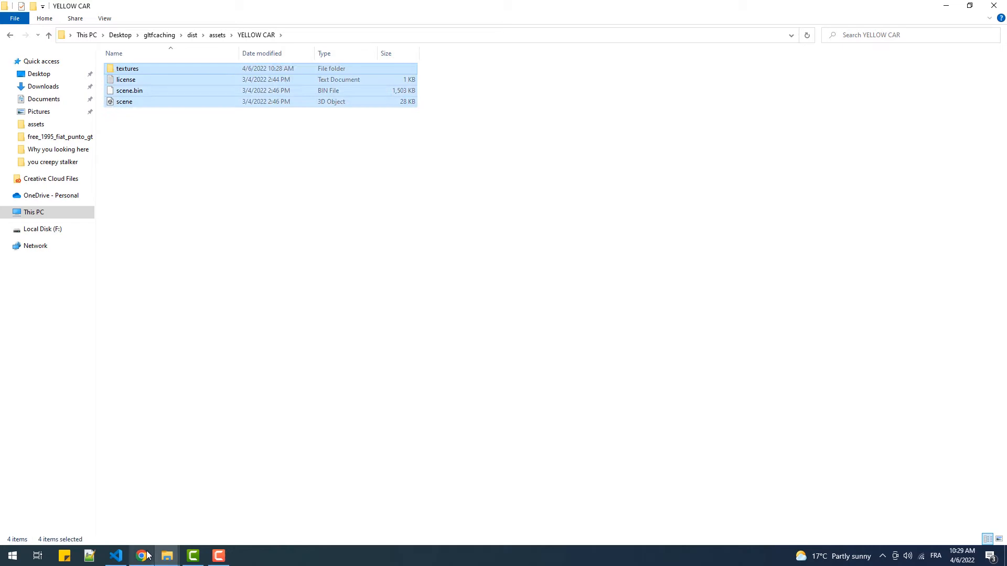
{"action": "left_click", "coordinate": [115, 556]}
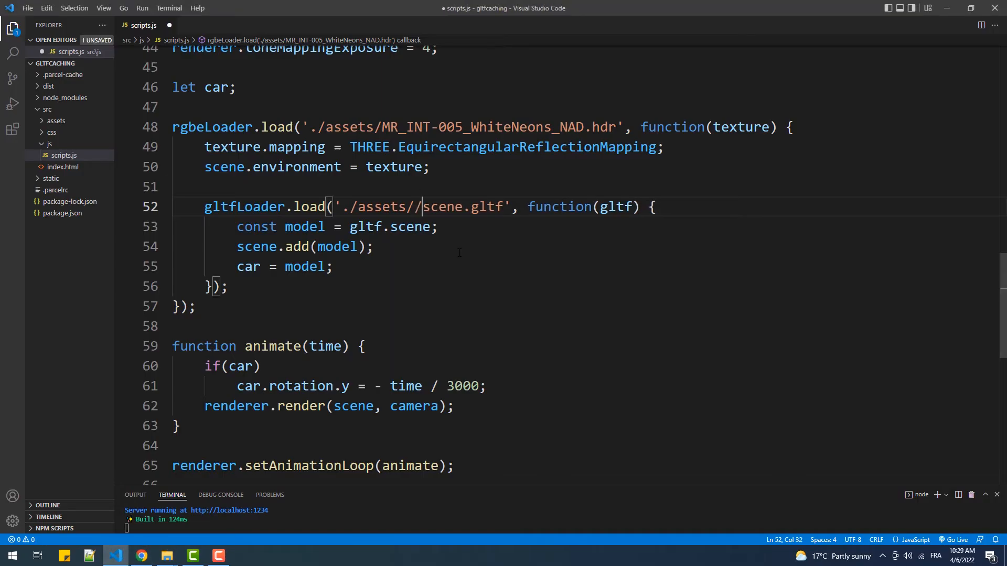
- Change the glTF path to ./assets/yellow car/scene.gltf, save, and switch to Chrome
{"action": "type", "text": "yellow"}
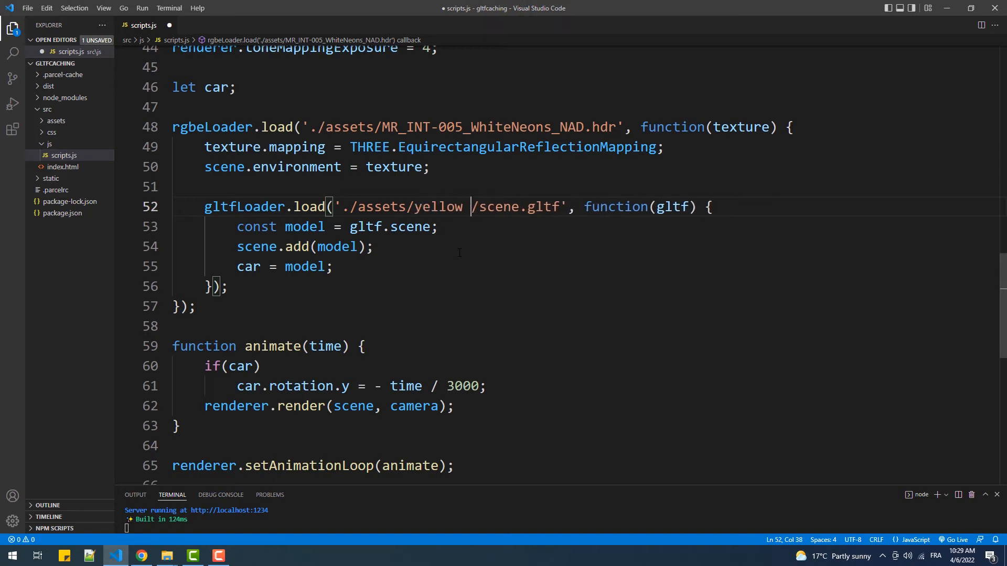
{"action": "type", "text": "car"}
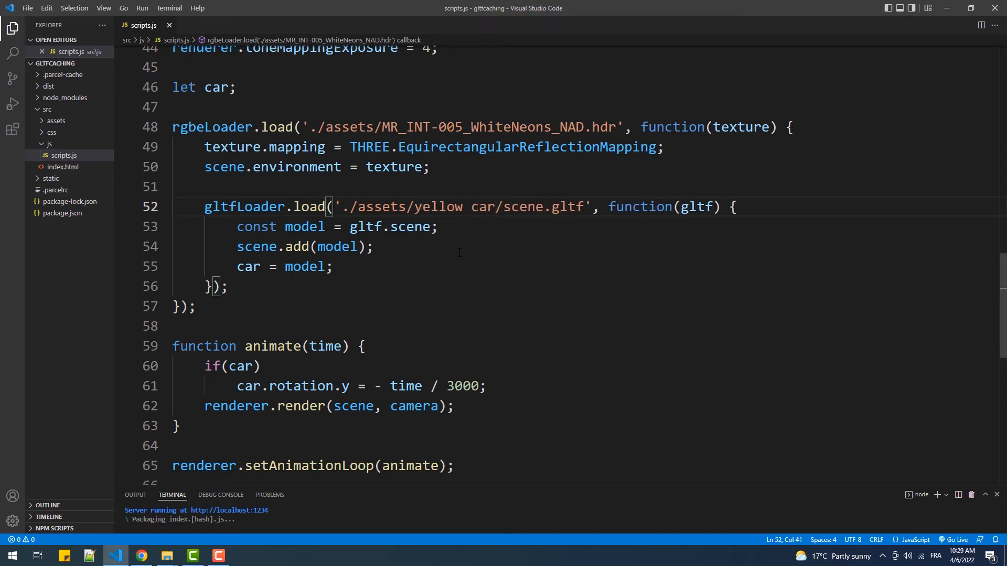
{"action": "left_click", "coordinate": [141, 556]}
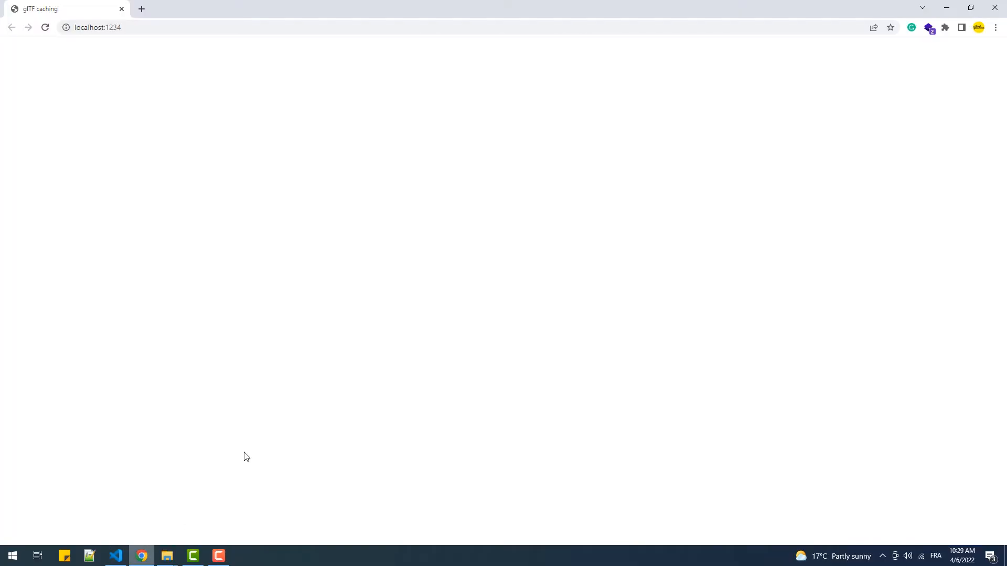
{"action": "left_click", "coordinate": [42, 27]}
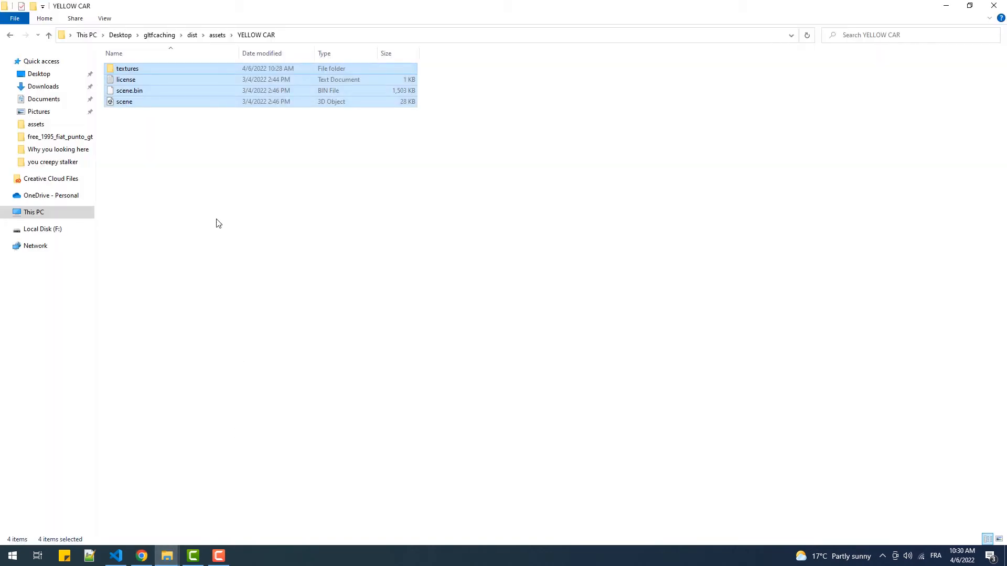
{"action": "mouse_move", "coordinate": [211, 193]}
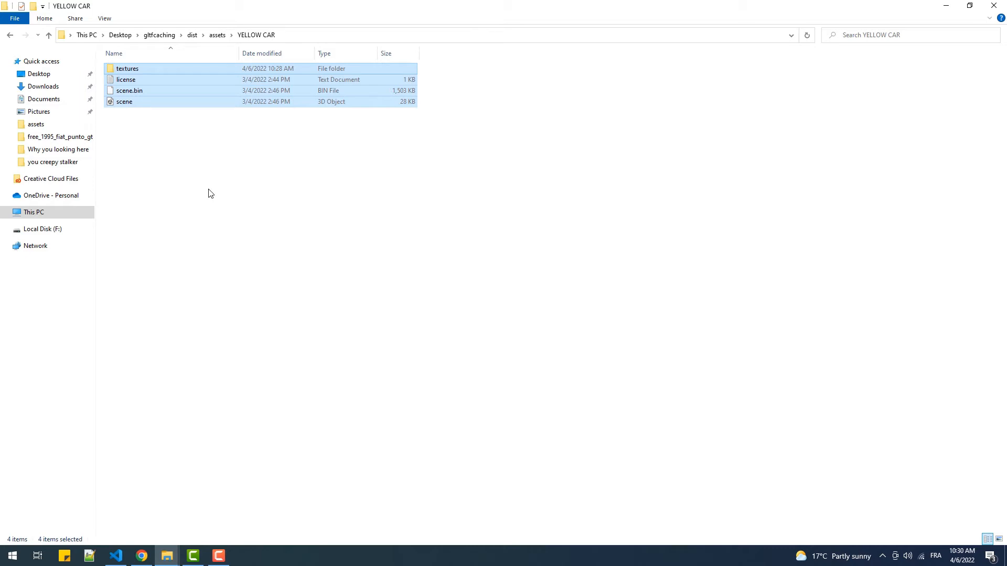
- Check inside textures, then permanently delete the YELLOW CAR folder from dist's assets
{"action": "double_click", "coordinate": [128, 69]}
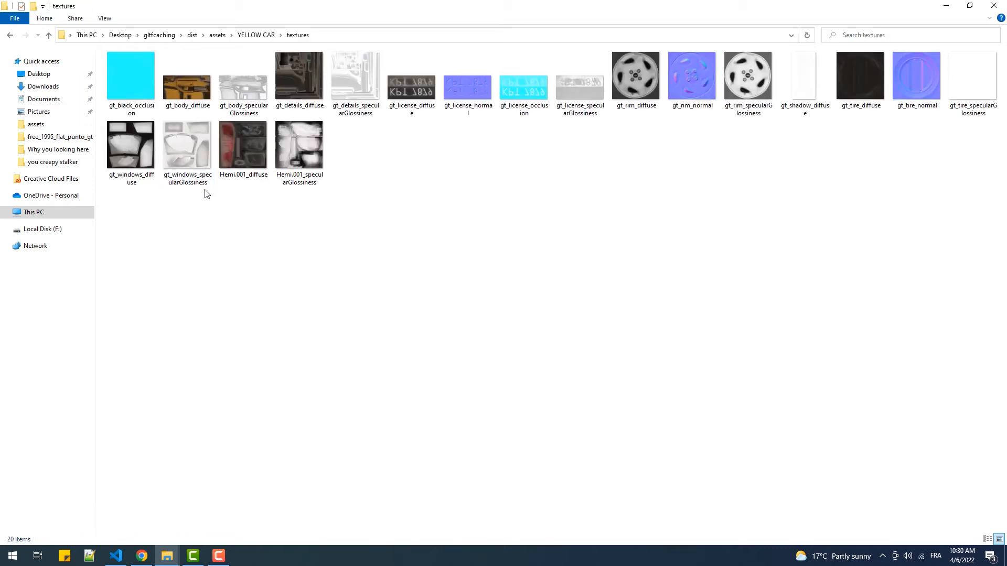
{"action": "left_click", "coordinate": [9, 36]}
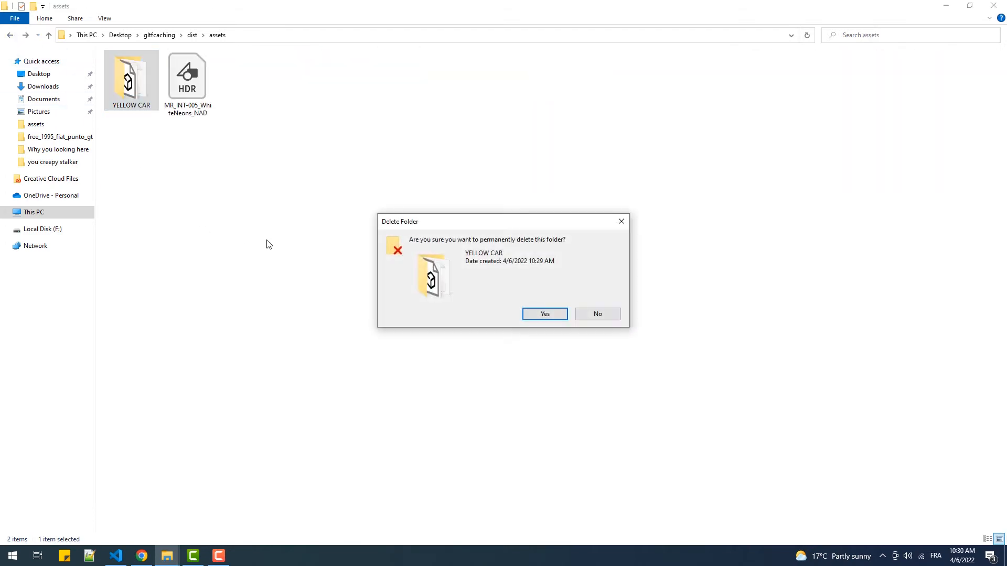
{"action": "left_click", "coordinate": [544, 314]}
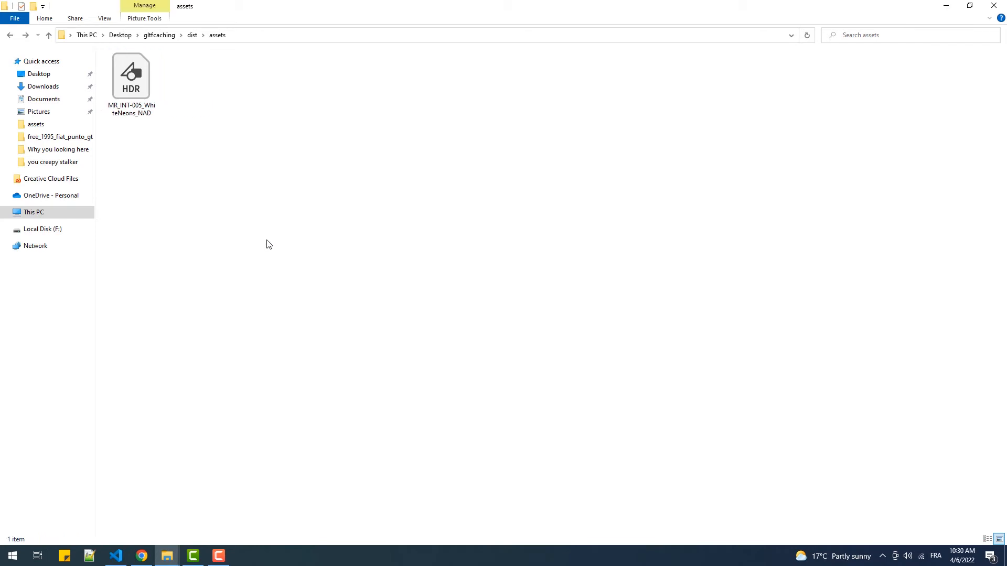
{"action": "left_click", "coordinate": [141, 556]}
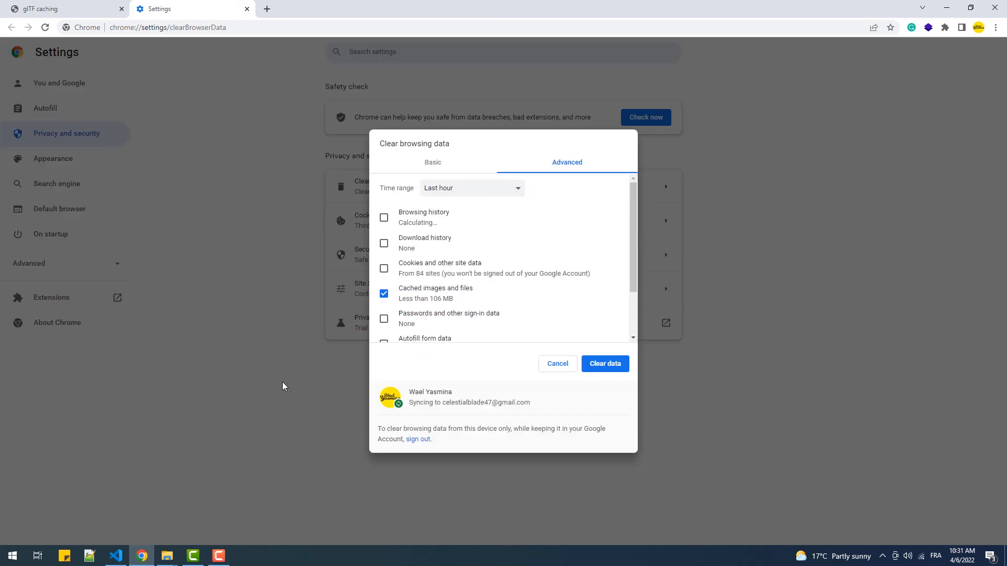
- Clear the last hour's cached images and files, then return to the glTF caching page
{"action": "left_click", "coordinate": [558, 363]}
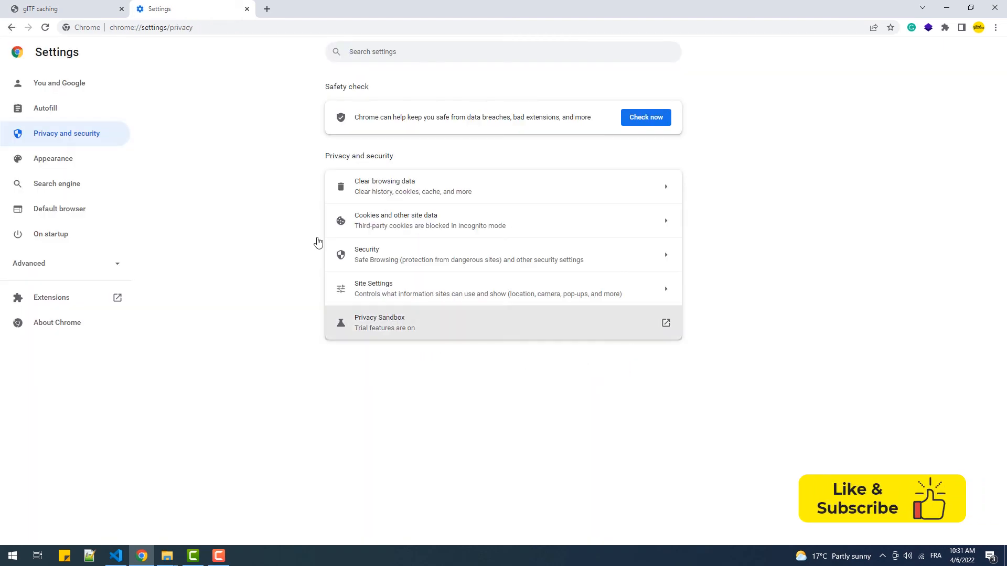
{"action": "left_click", "coordinate": [52, 9]}
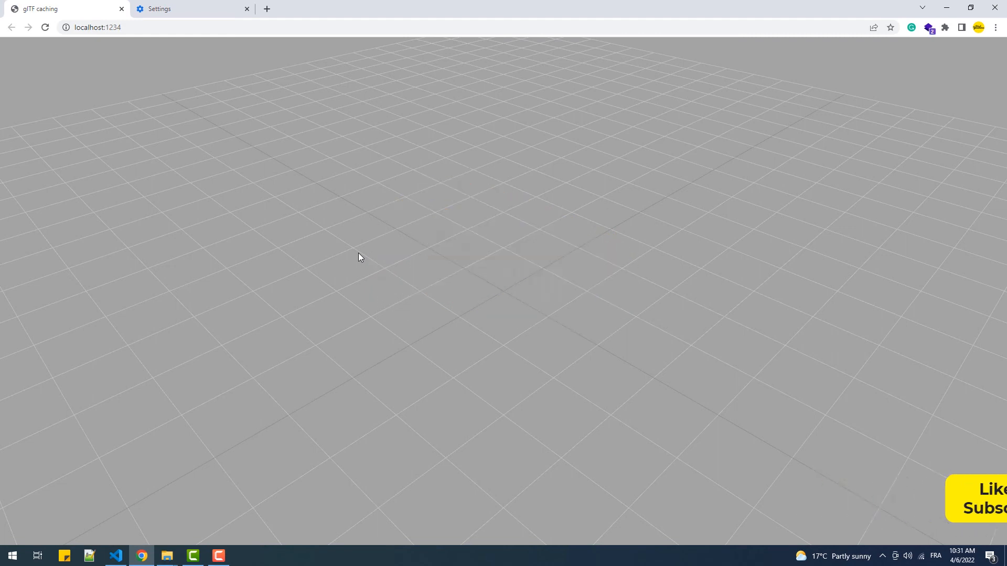
- Read the GLTFLoader JSON error in DevTools, then tick Disable cache under Network
{"action": "key", "text": "F12"}
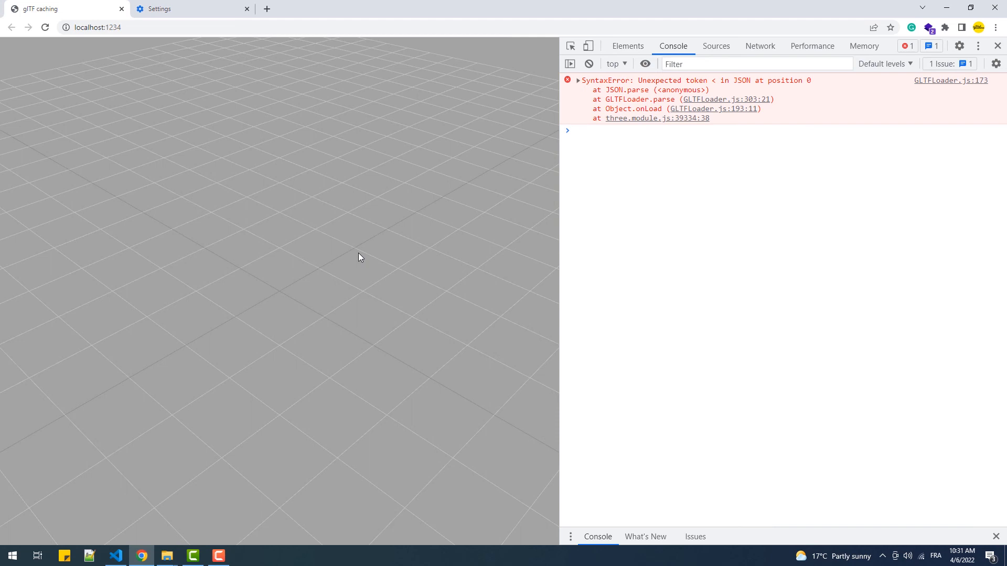
{"action": "mouse_move", "coordinate": [763, 91]}
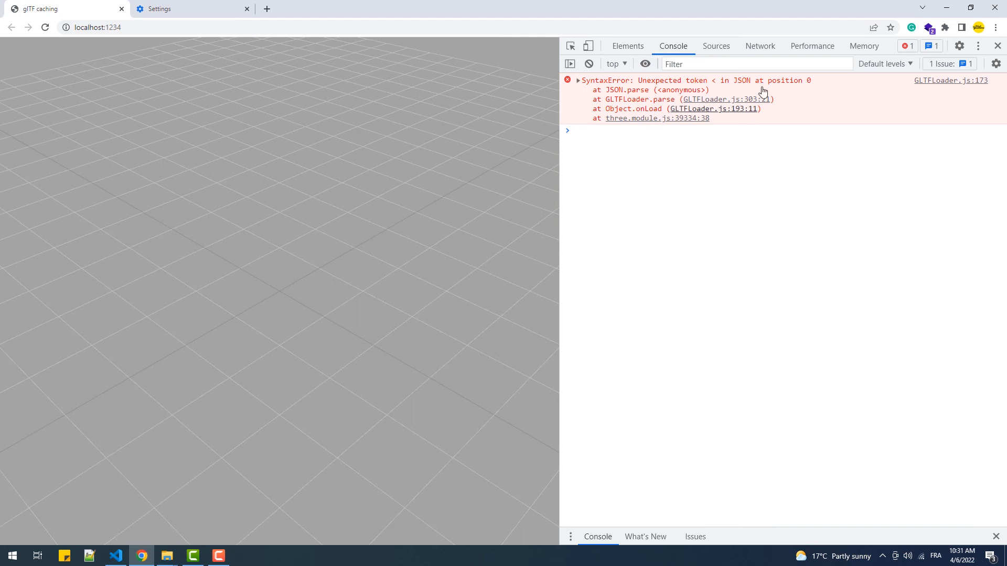
{"action": "left_click", "coordinate": [760, 45]}
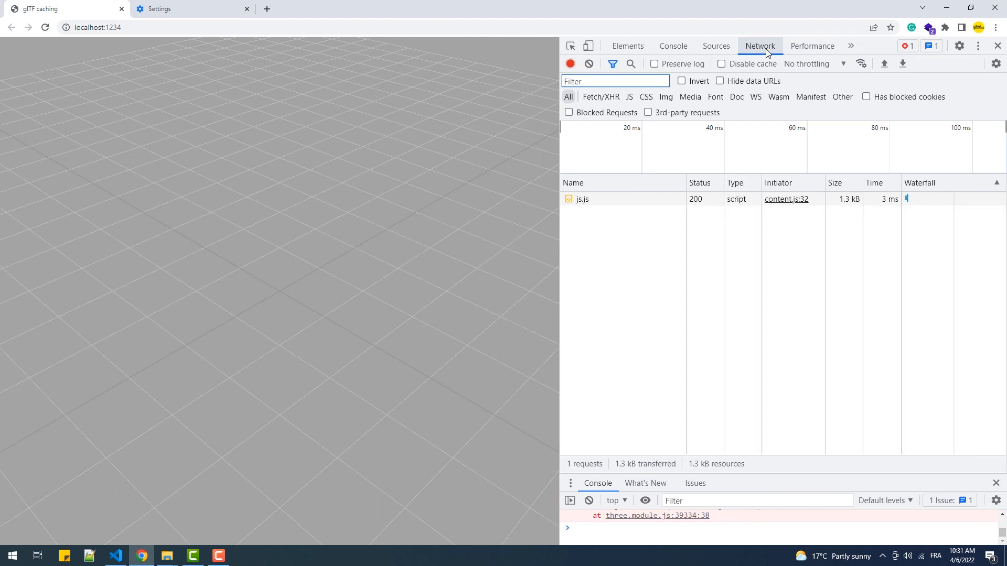
{"action": "left_click", "coordinate": [722, 63]}
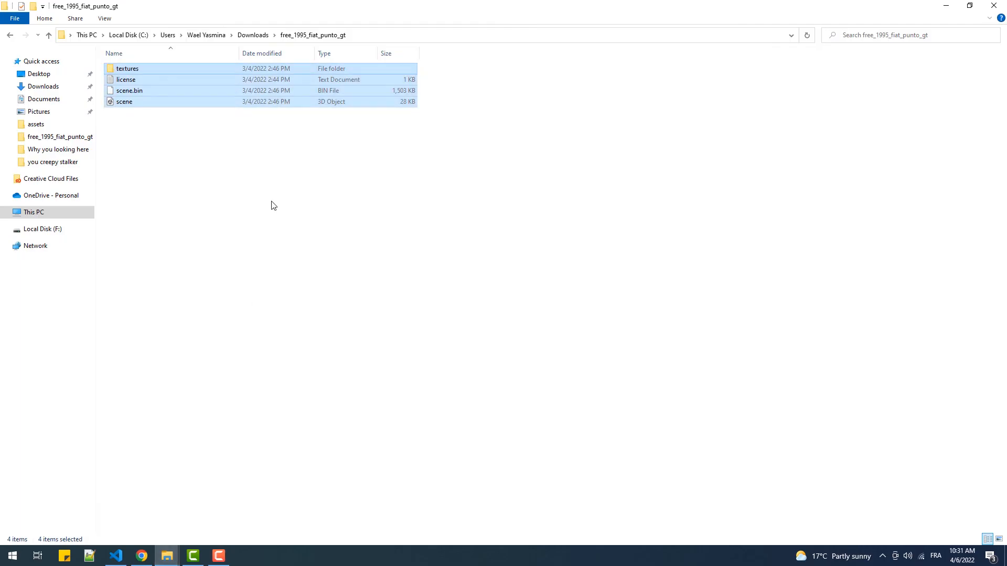
{"action": "mouse_move", "coordinate": [167, 556]}
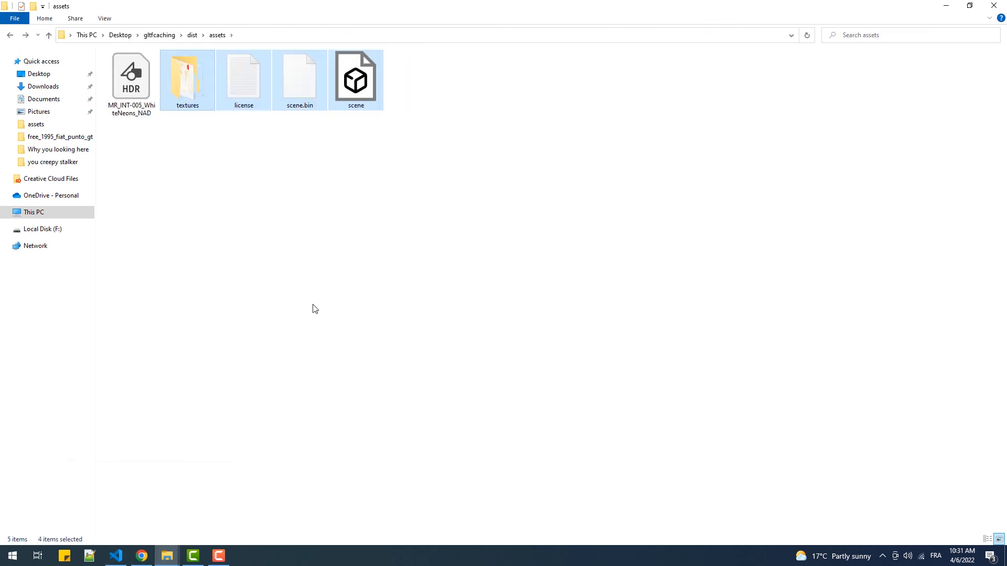
- Switch back to scripts.js in Visual Studio Code
{"action": "left_click", "coordinate": [115, 556]}
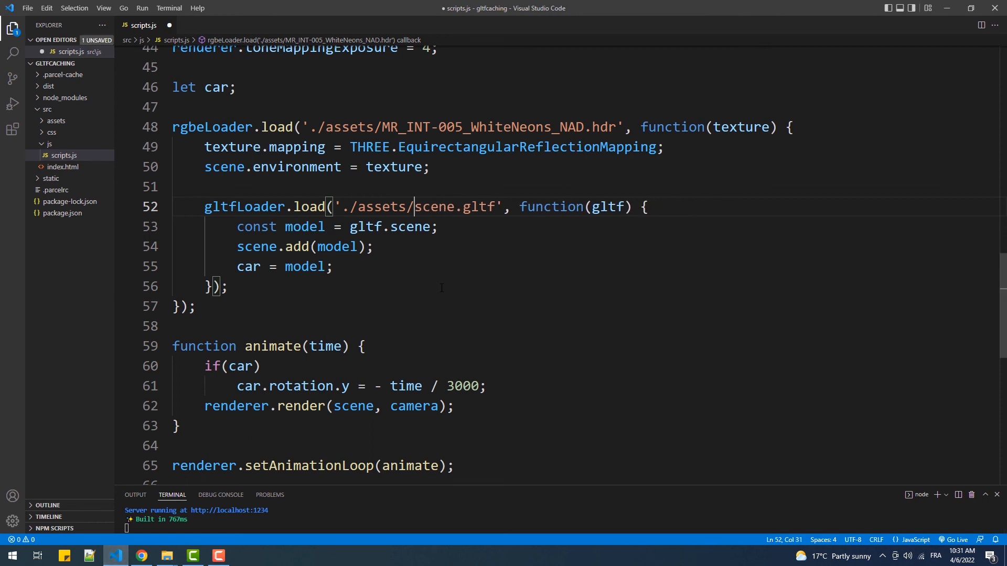
- Switch away after trimming the loader path to './assets/scene.gltf'
{"action": "left_click", "coordinate": [142, 556]}
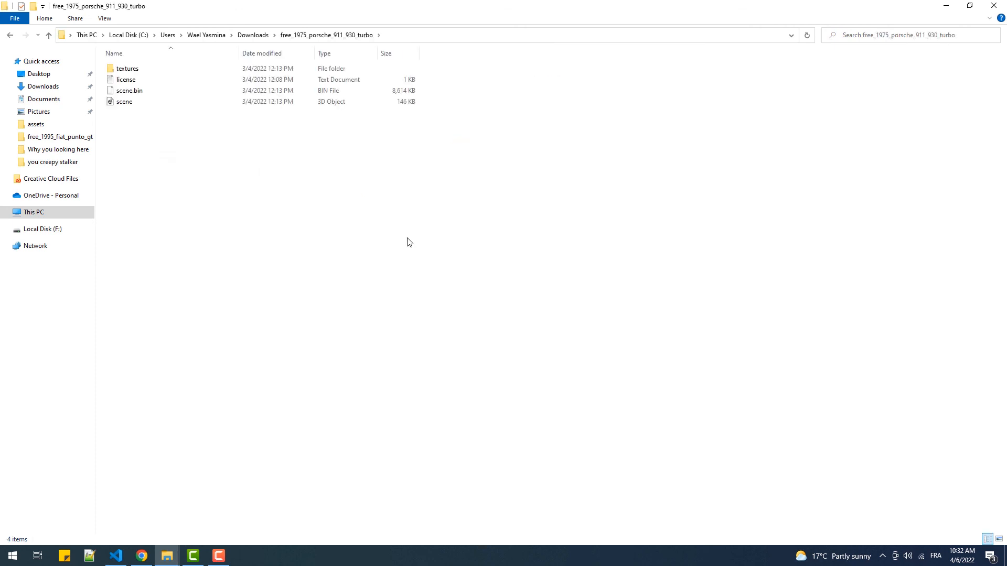
- Select all Porsche files for copying into dist assets, then check the viewer in the browser
{"action": "key", "text": "ctrl+a"}
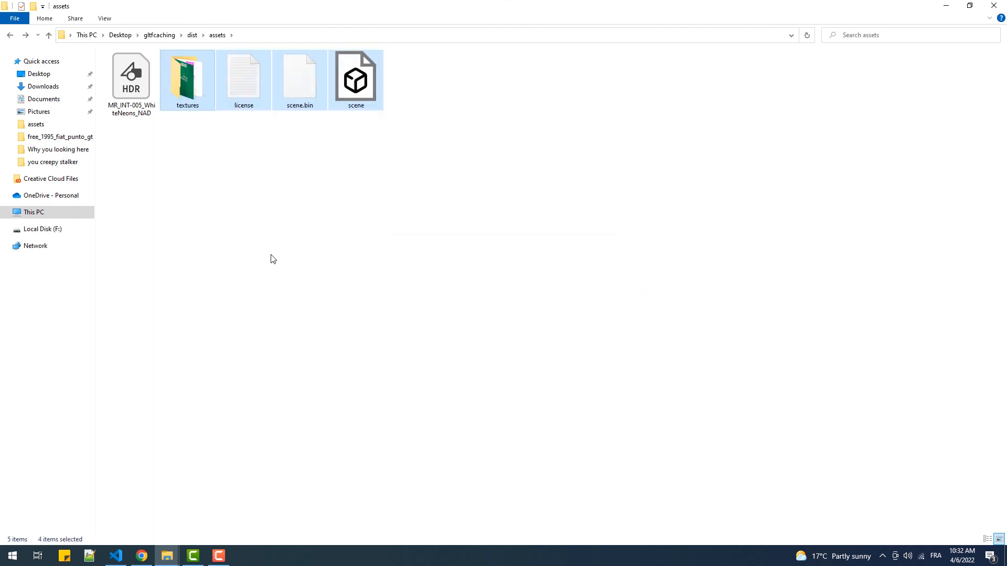
{"action": "left_click", "coordinate": [140, 556]}
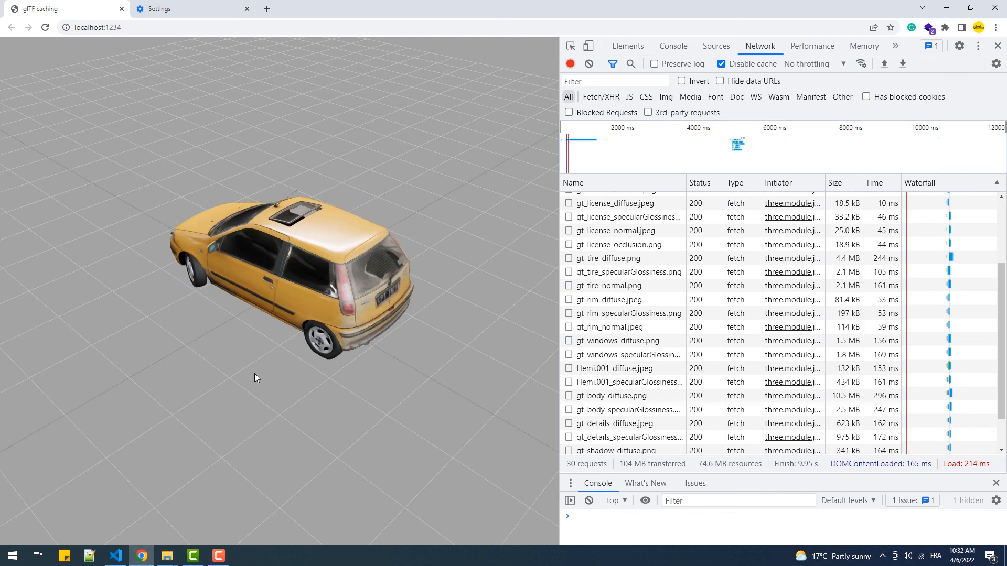